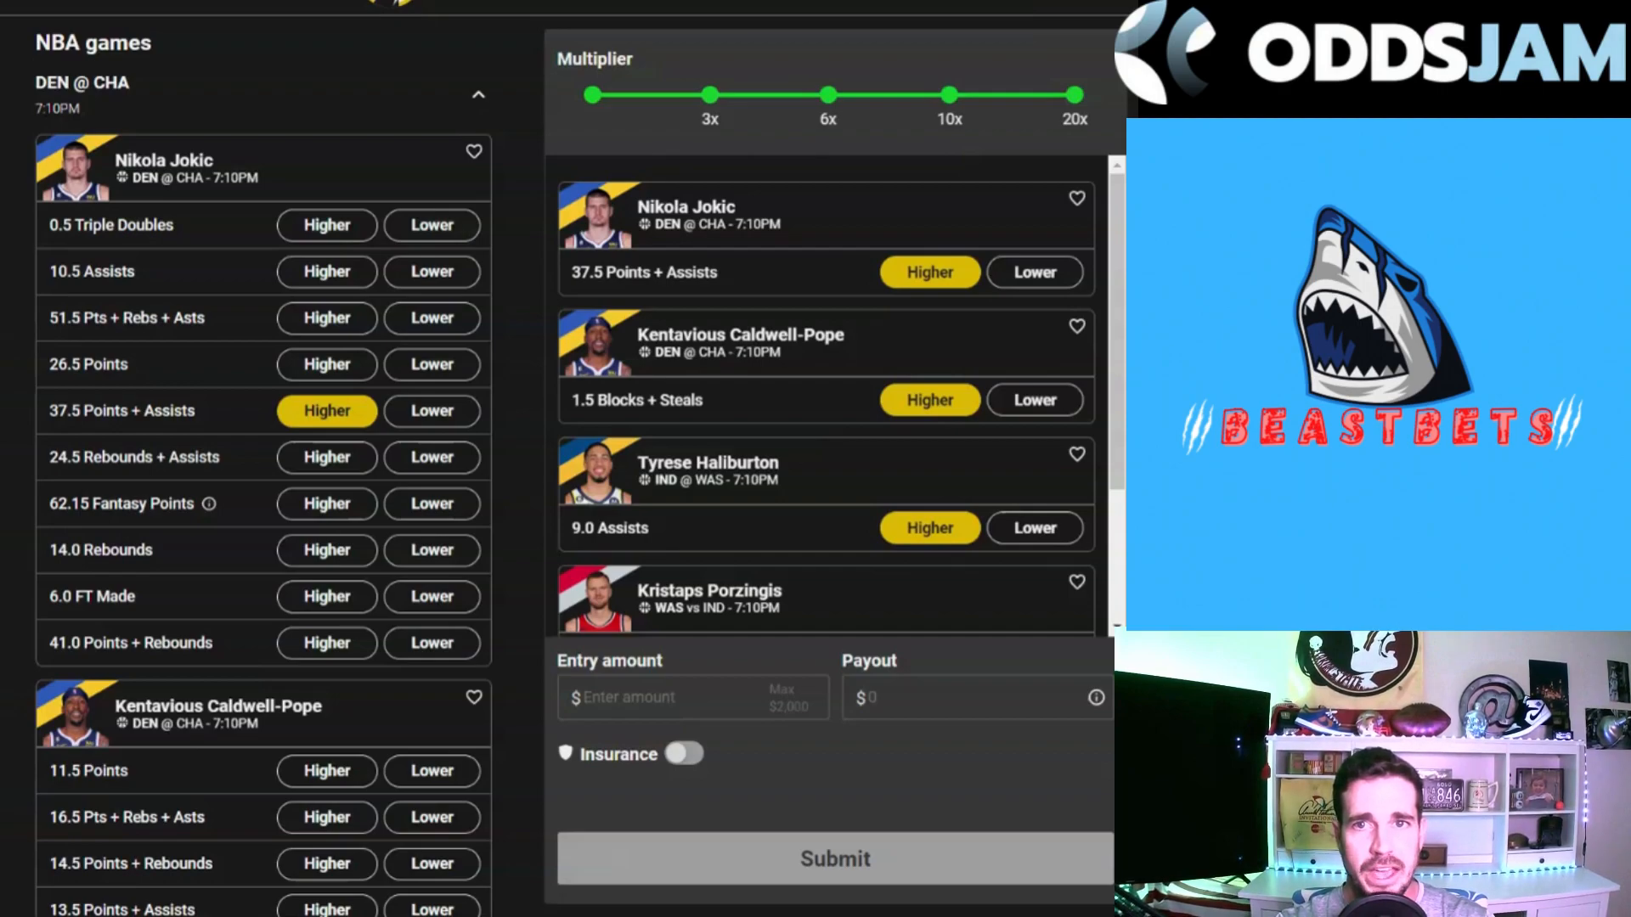
mouse_move(657, 68)
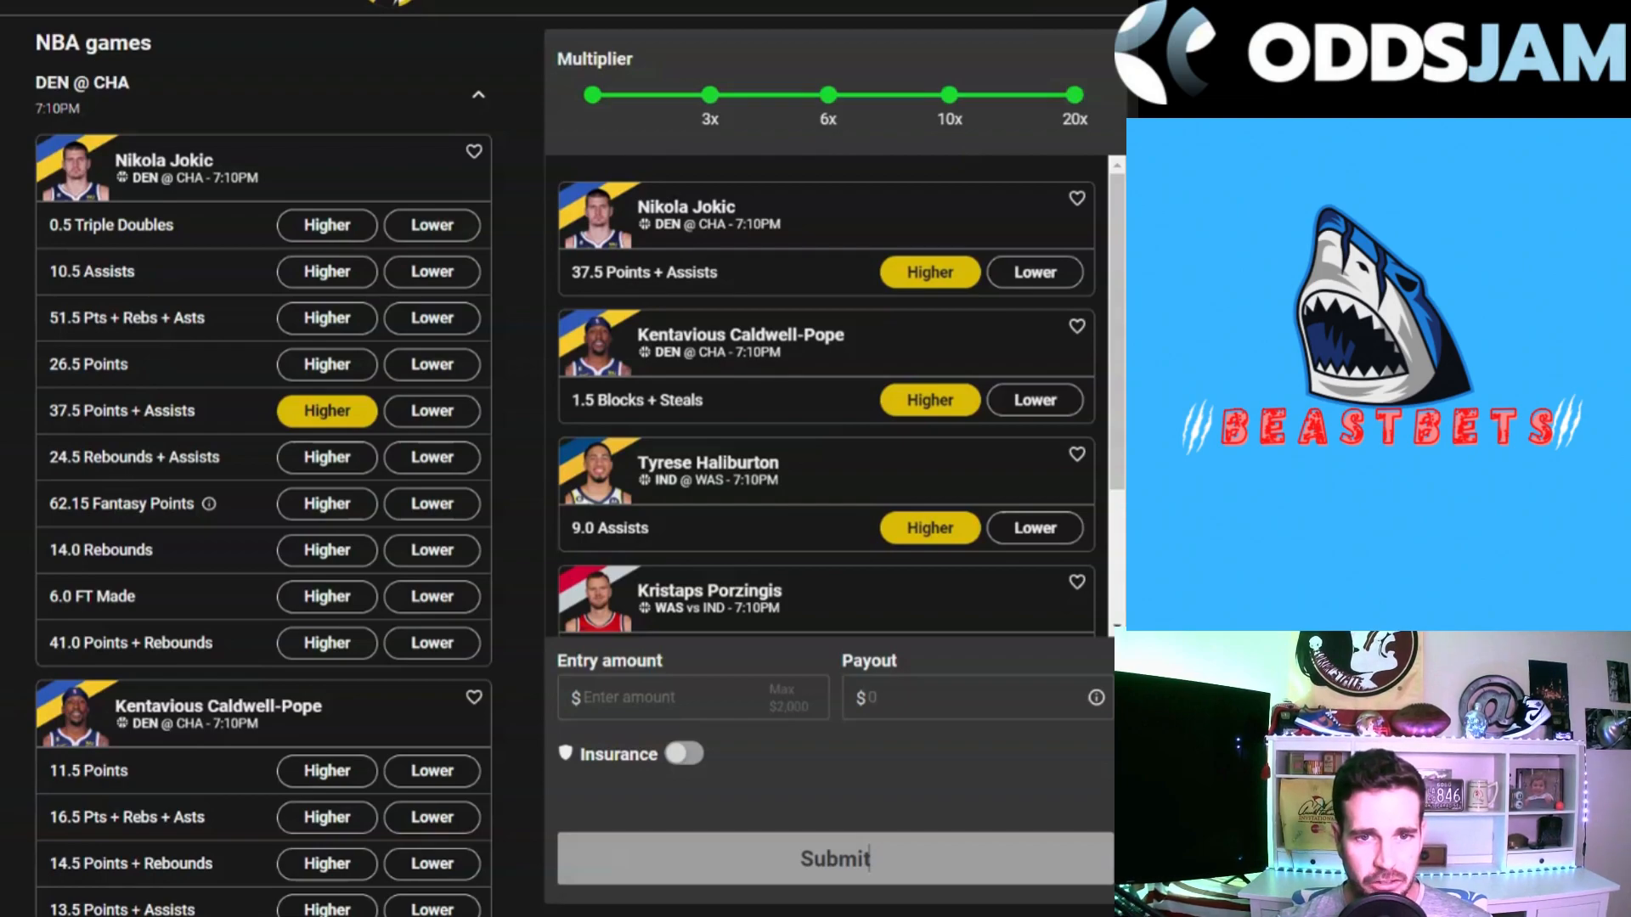
scroll("down", 3)
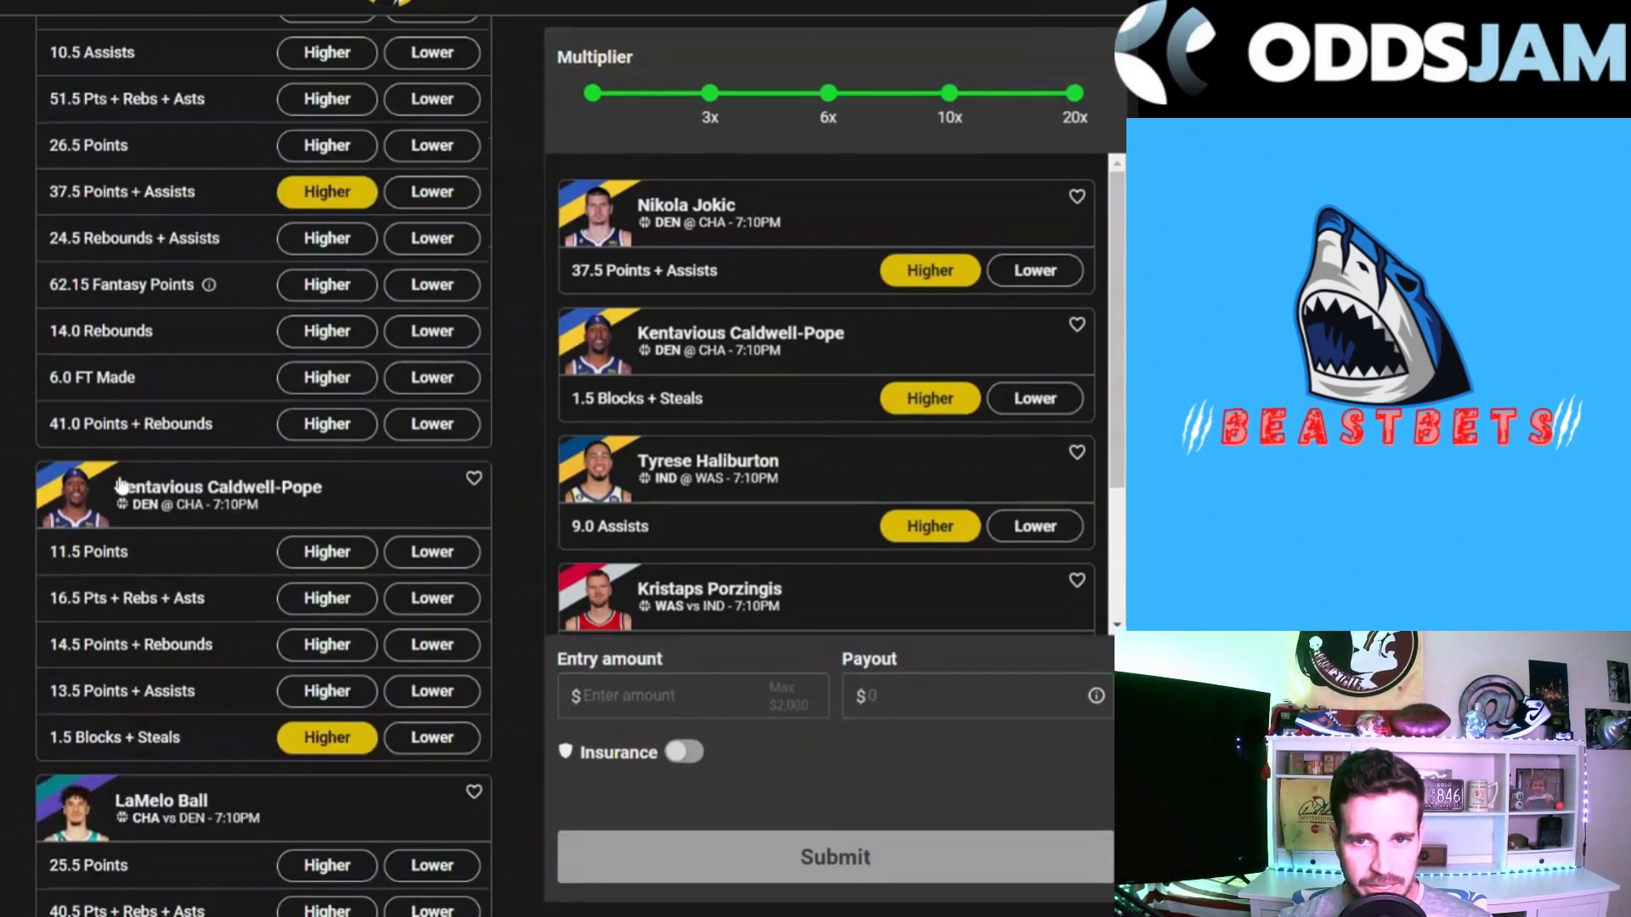
scroll("down", 3)
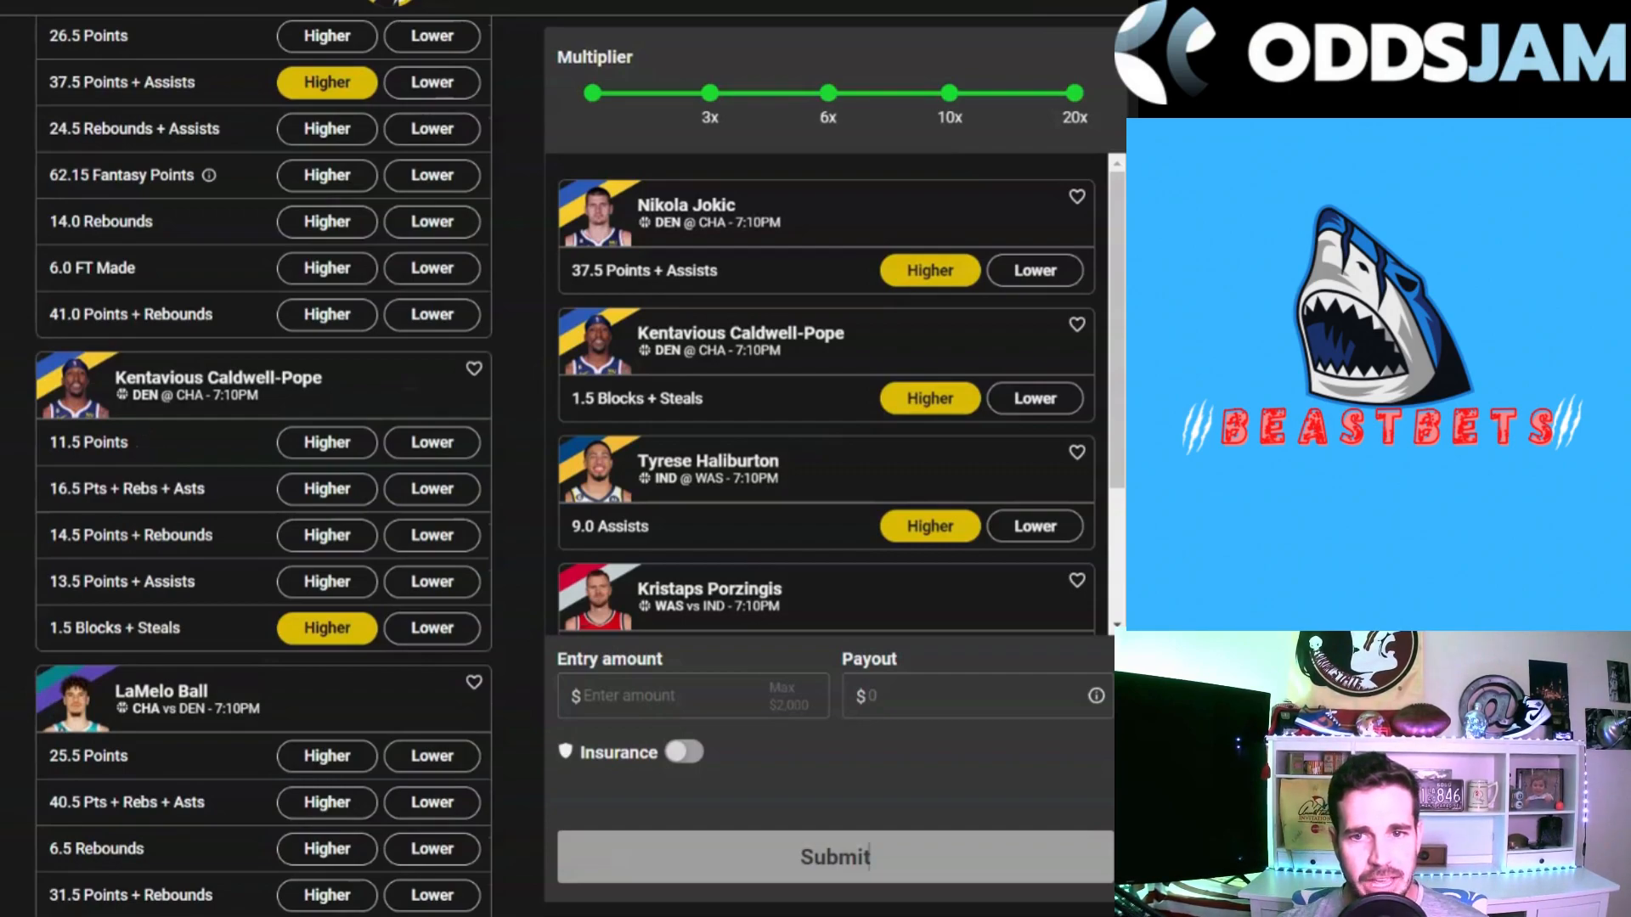
scroll("down", 3)
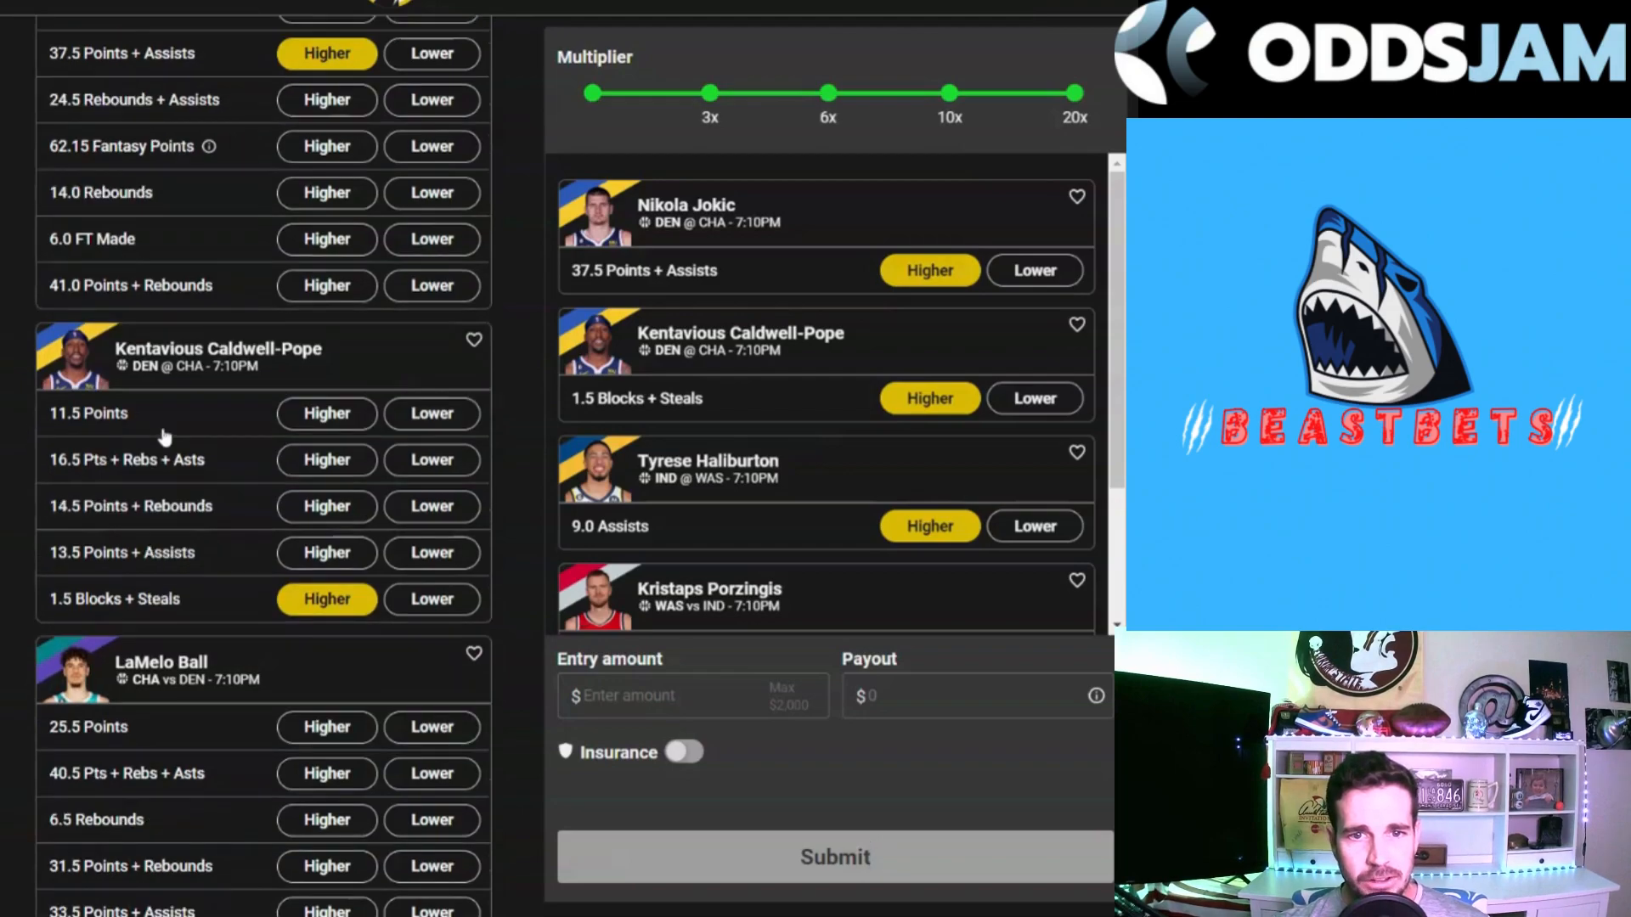
scroll("down", 3)
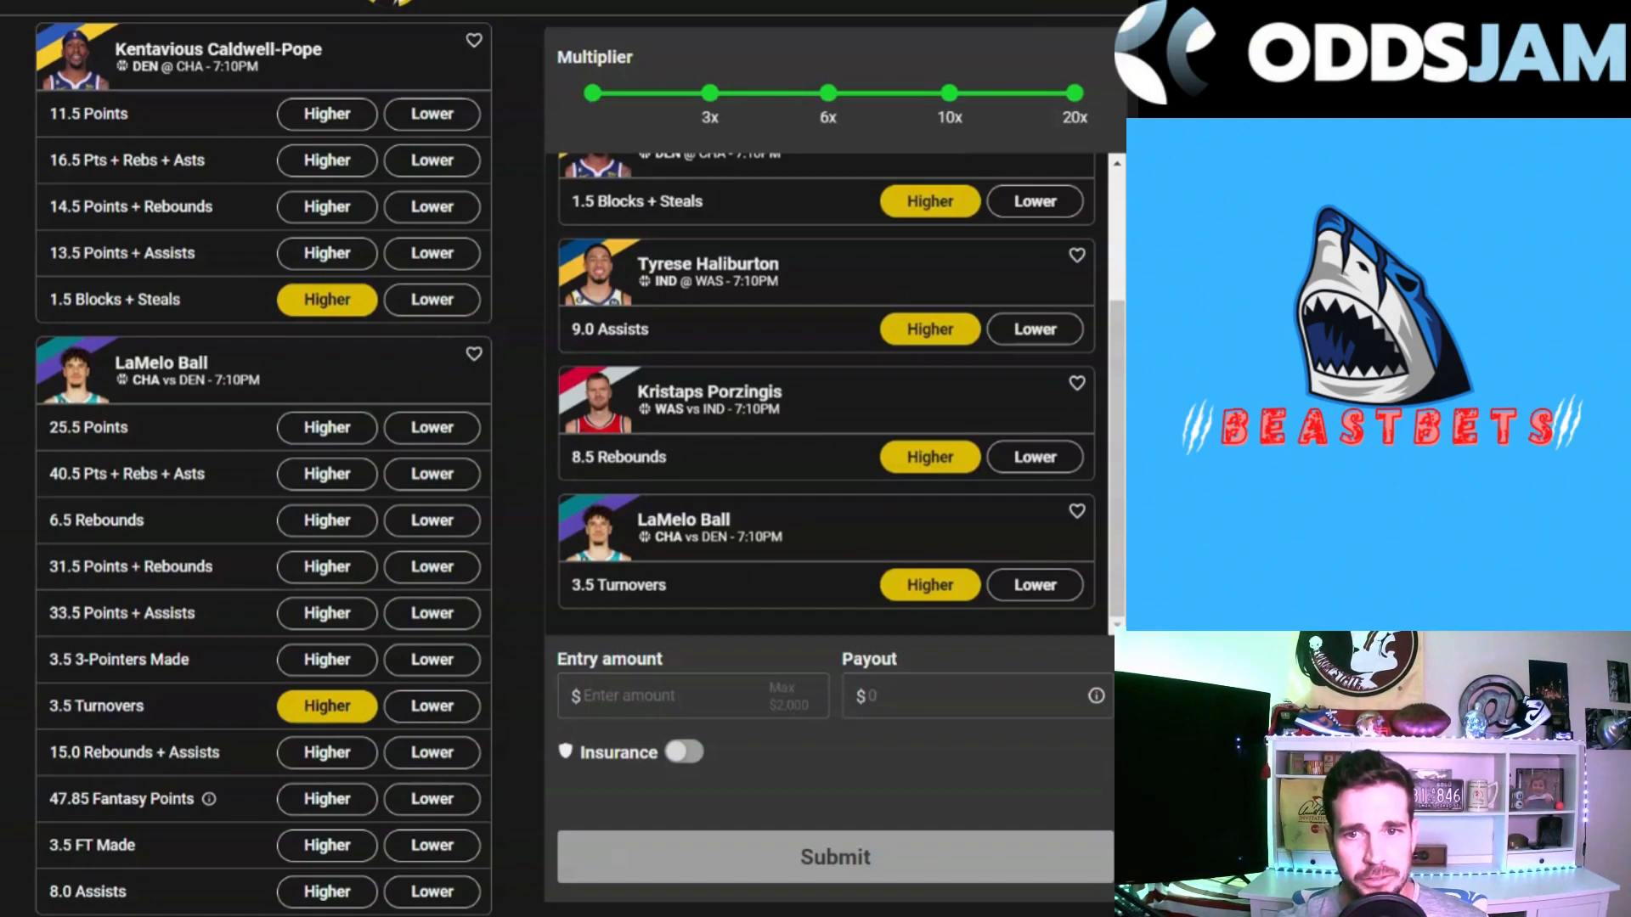
mouse_move(620, 448)
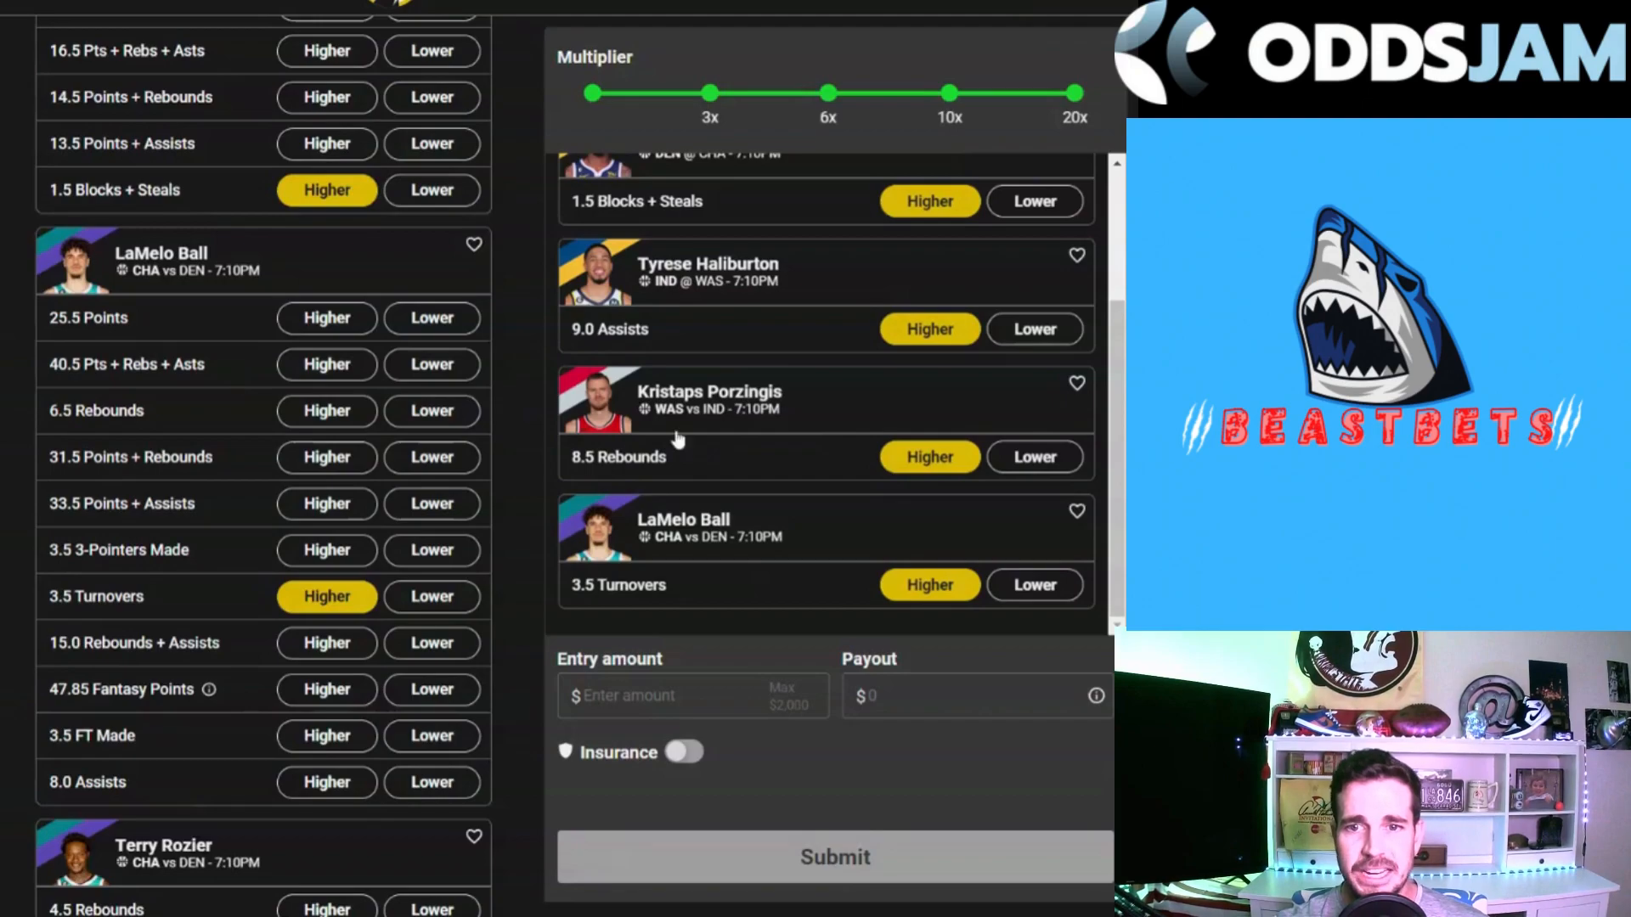
scroll("down", 3)
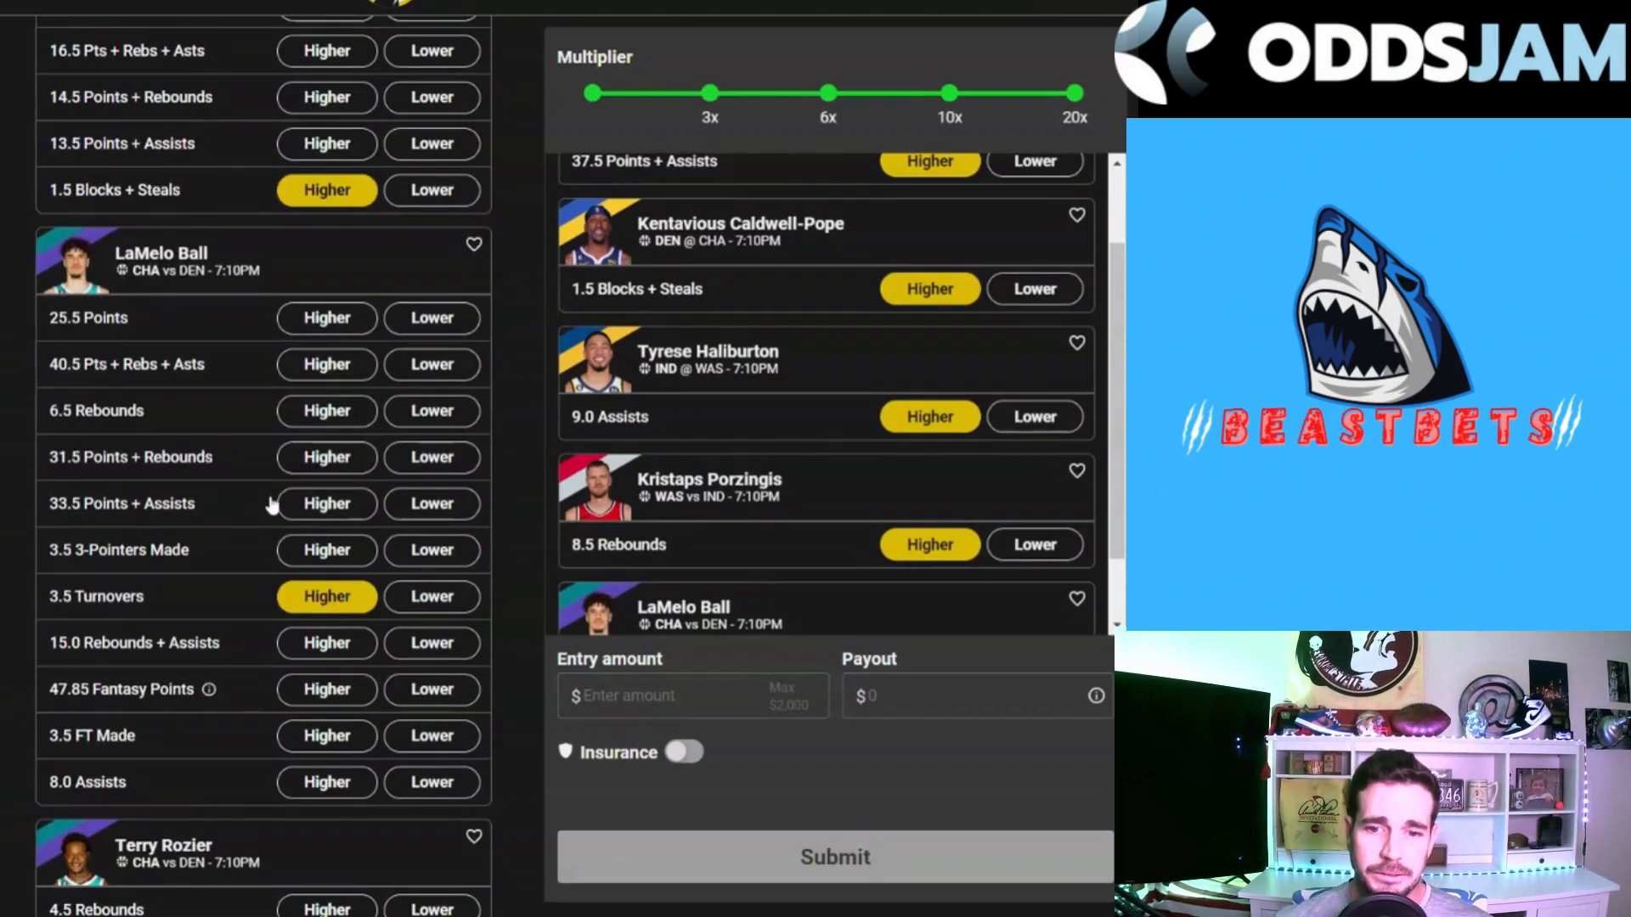
mouse_move(293, 541)
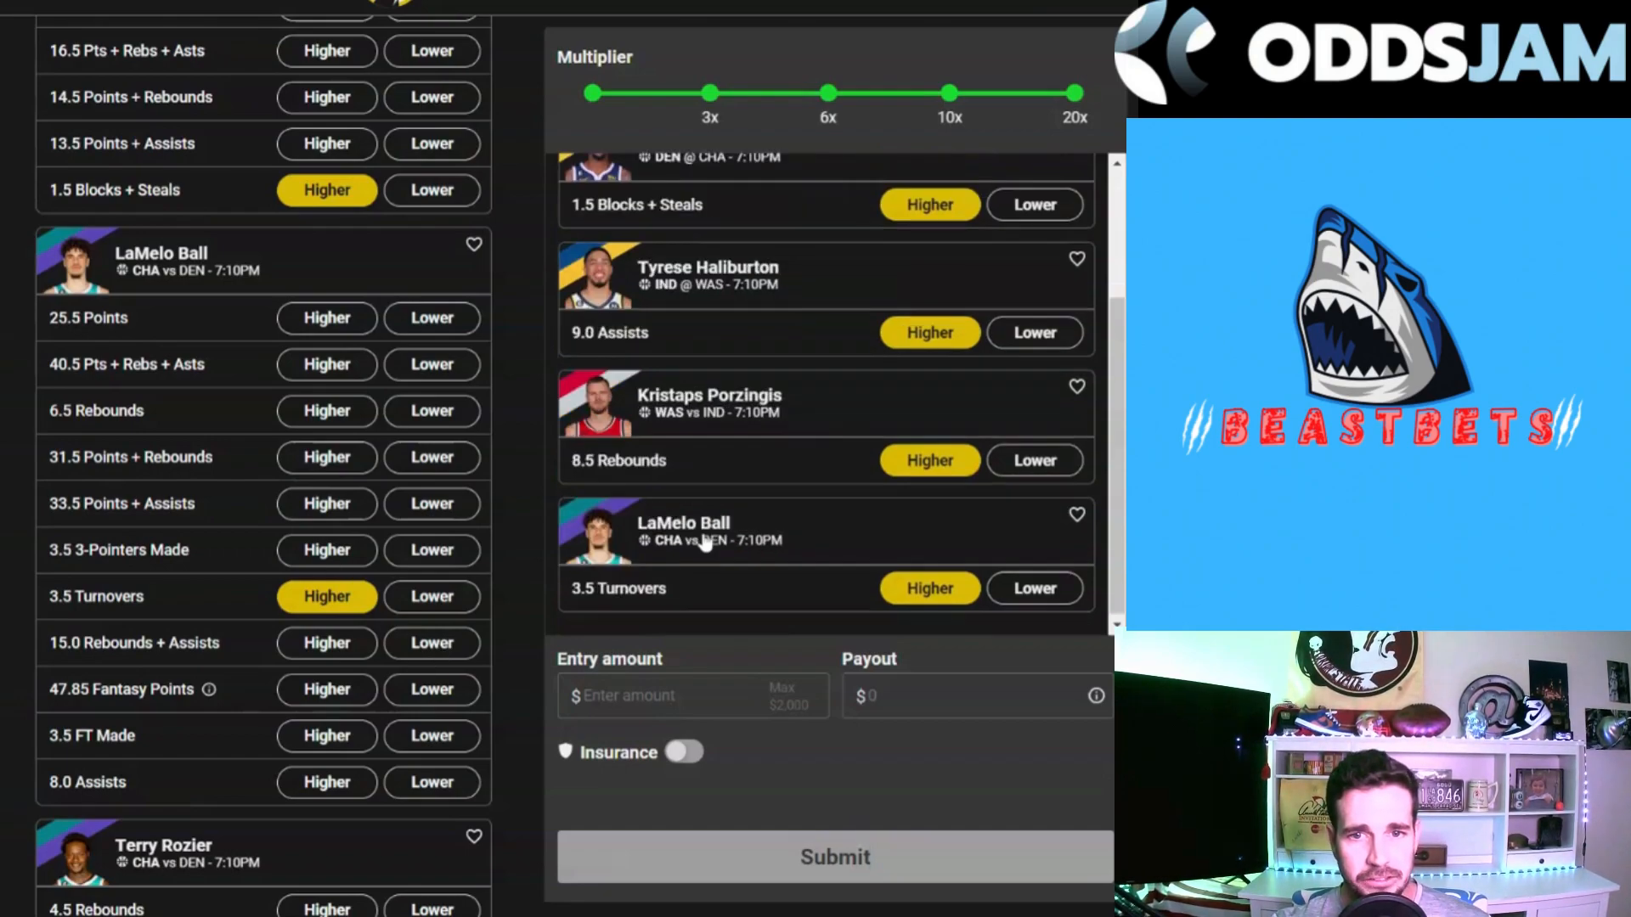
scroll("down", 3)
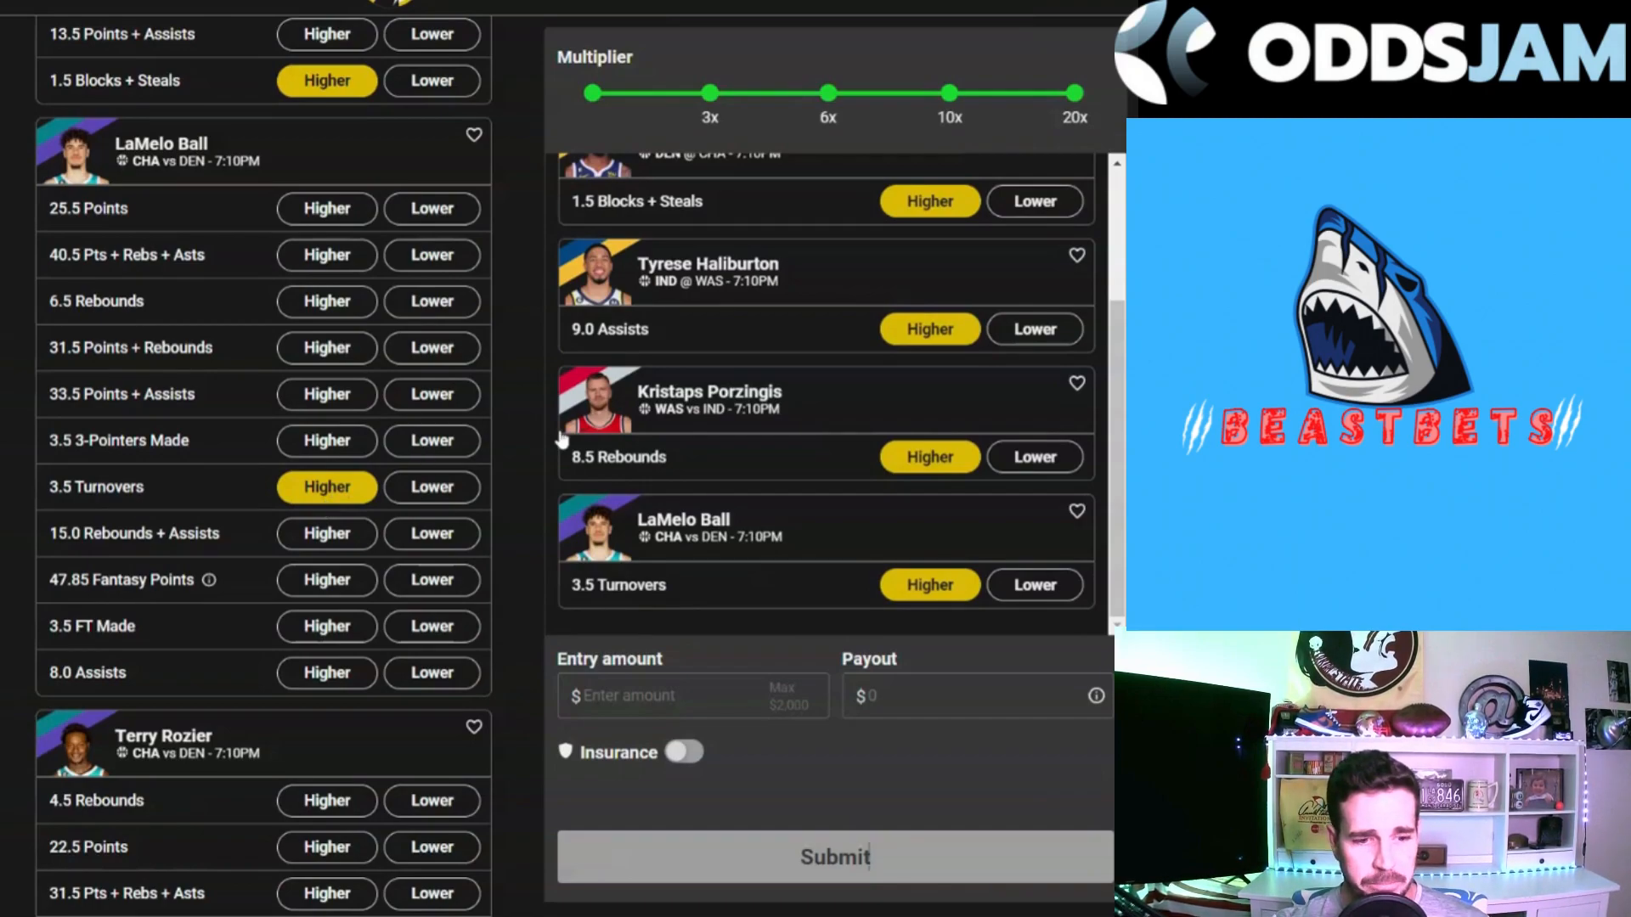
mouse_move(371, 413)
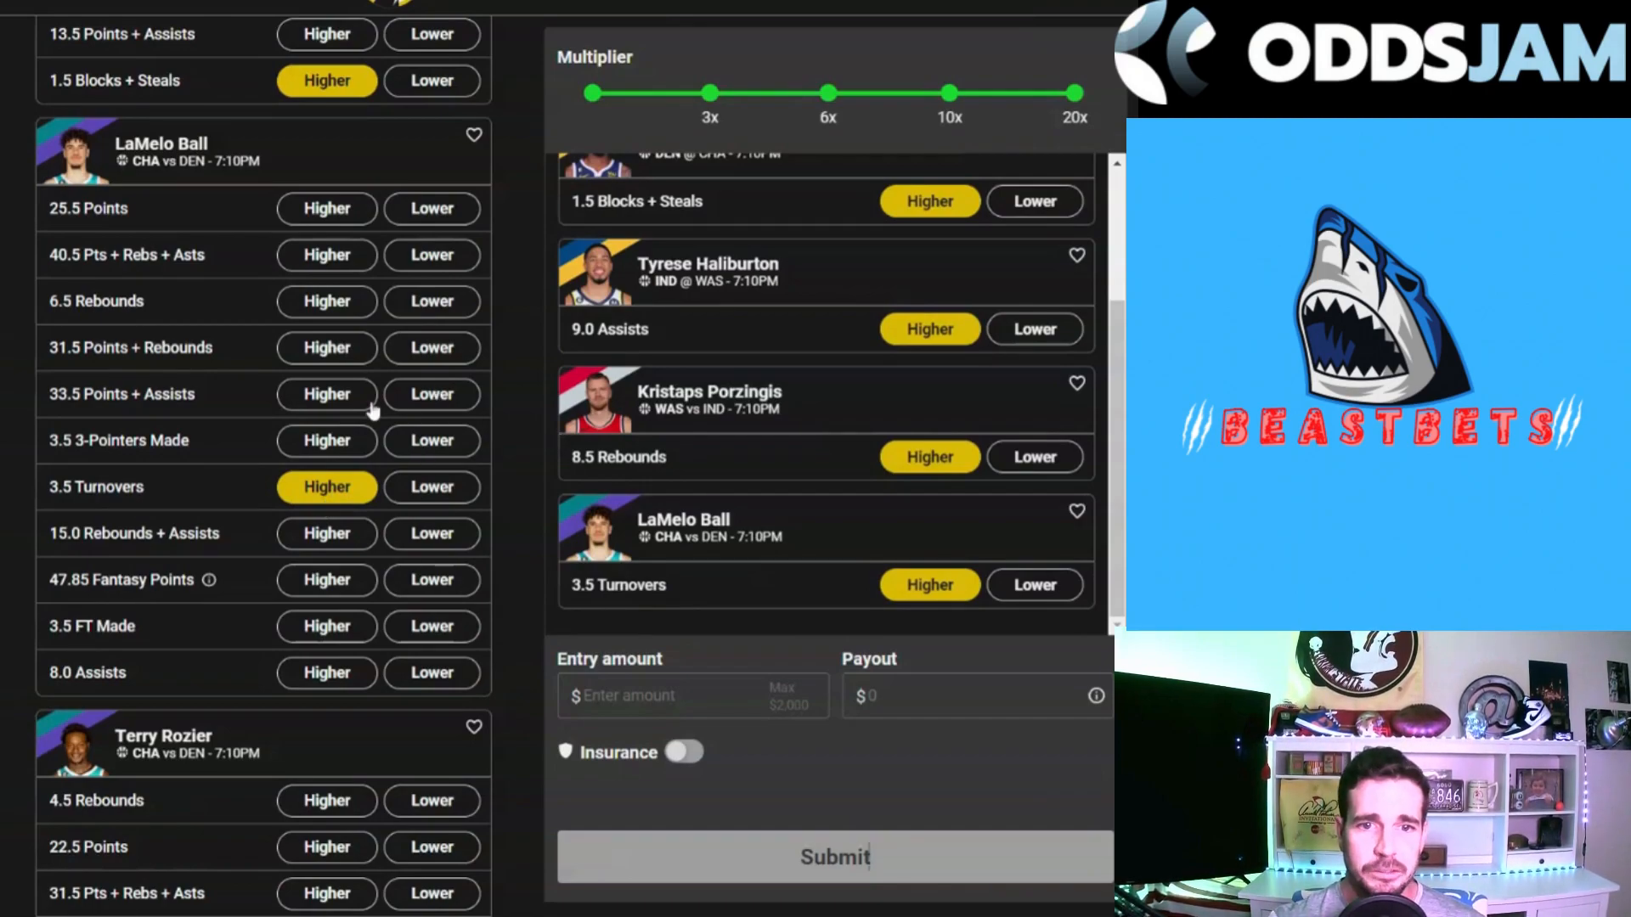
scroll("down", 3)
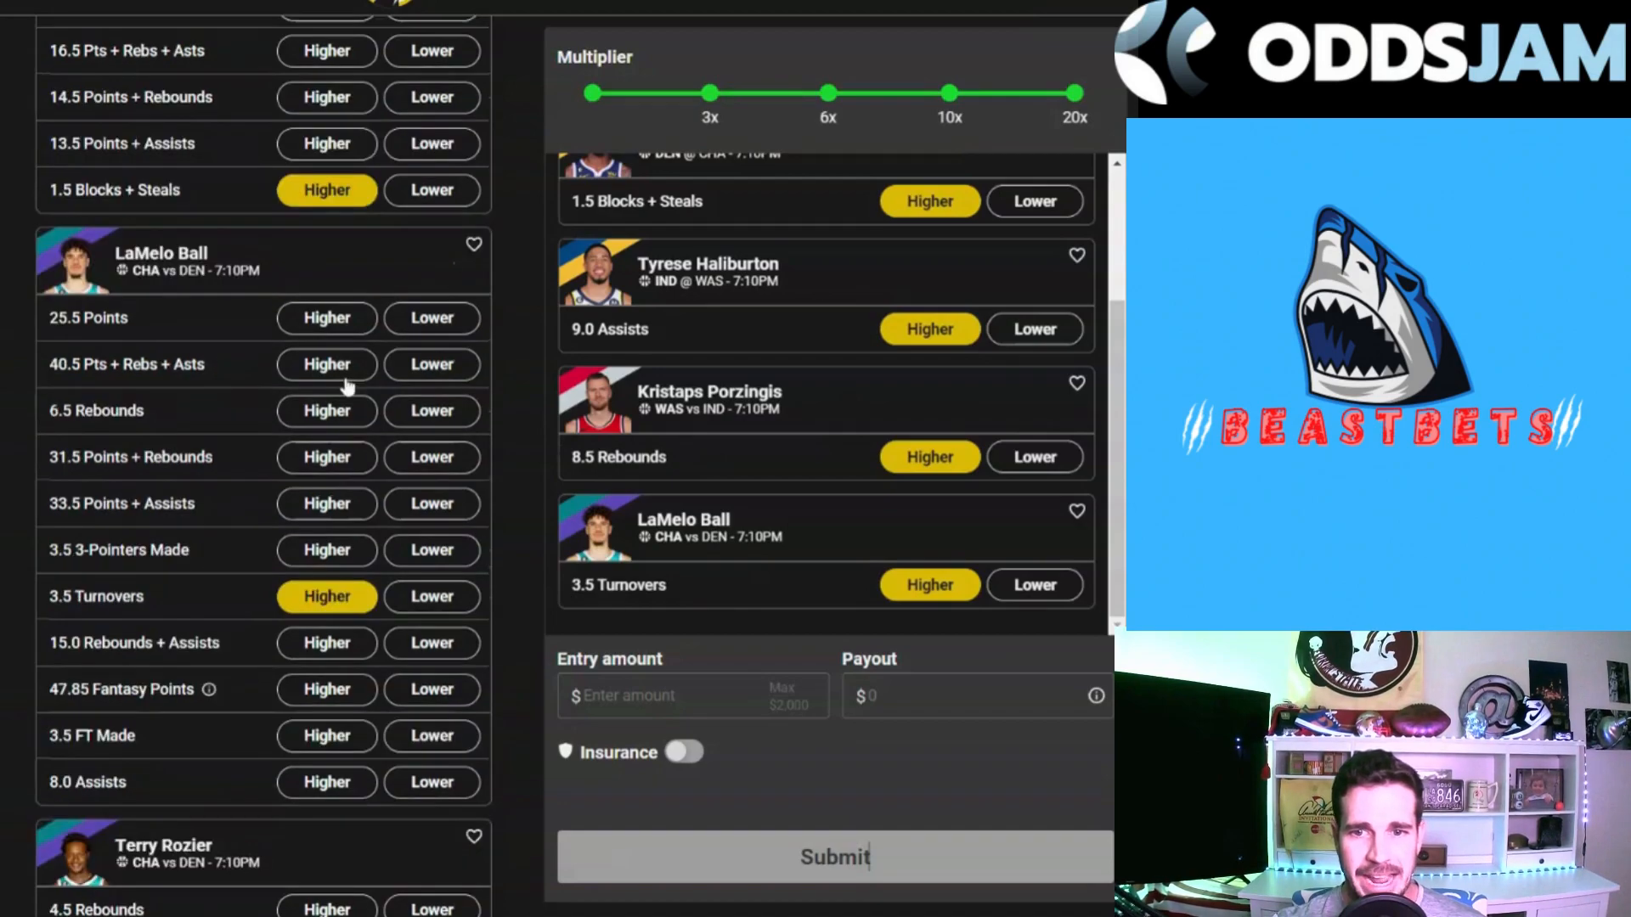
scroll("down", 3)
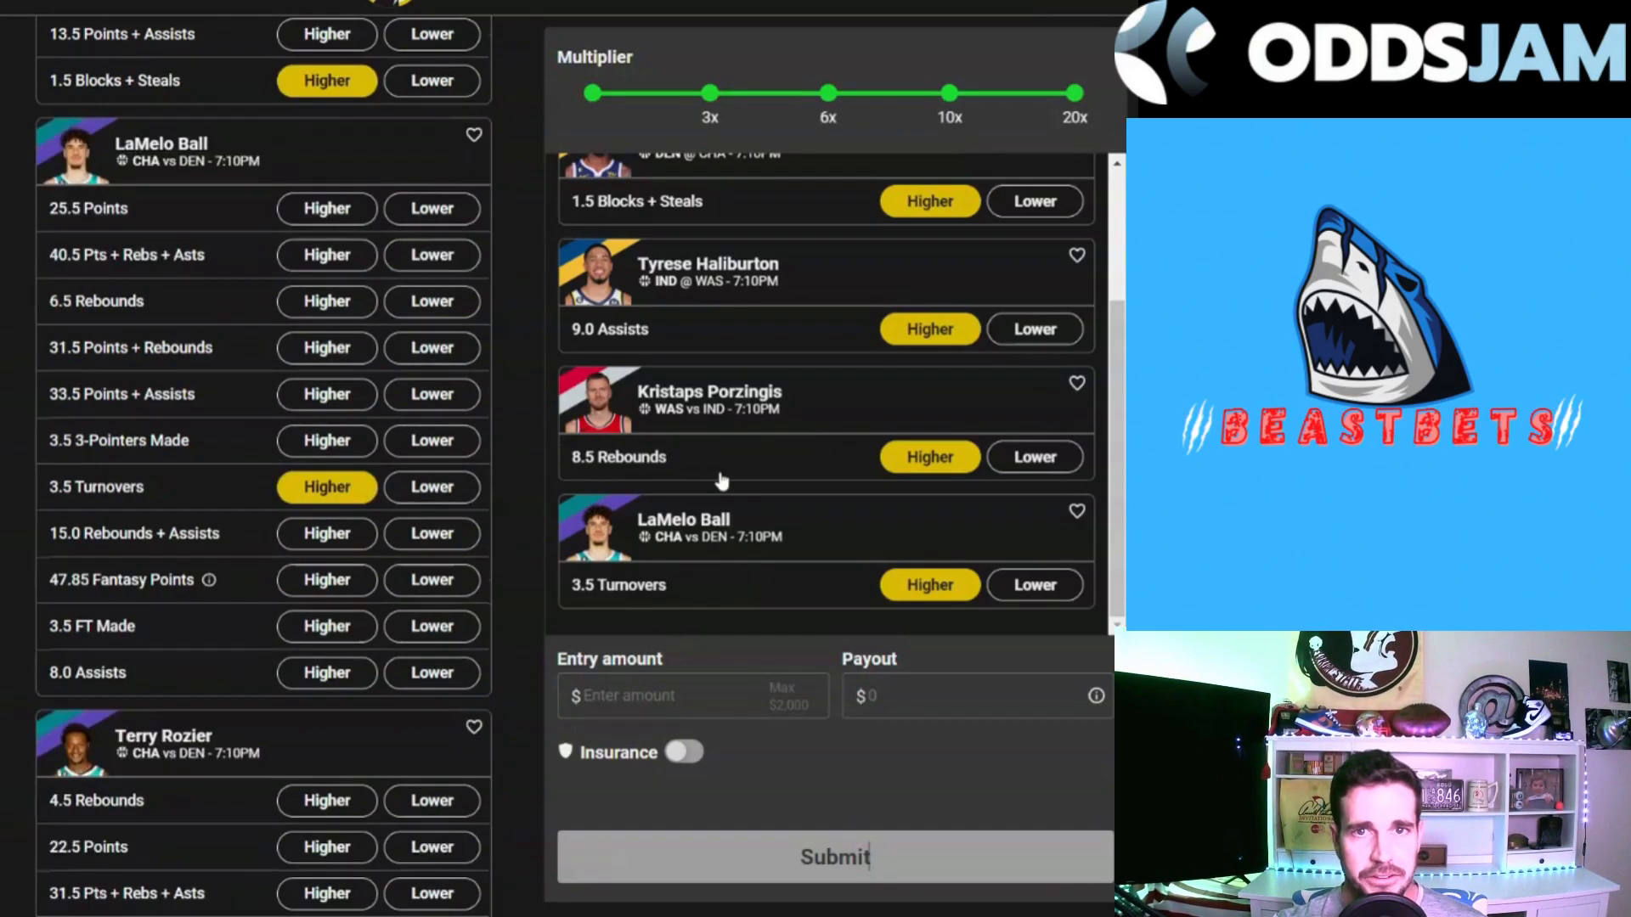